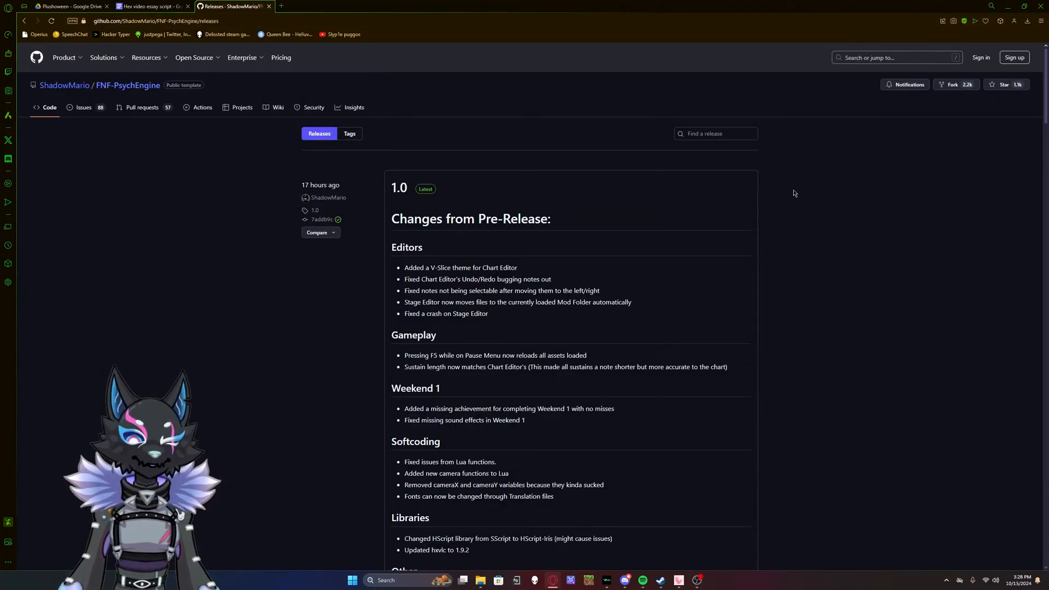
Save PsychEngine-Windows64.zip from the release Assets into the Expendable file folder on D:
scroll("down", 3)
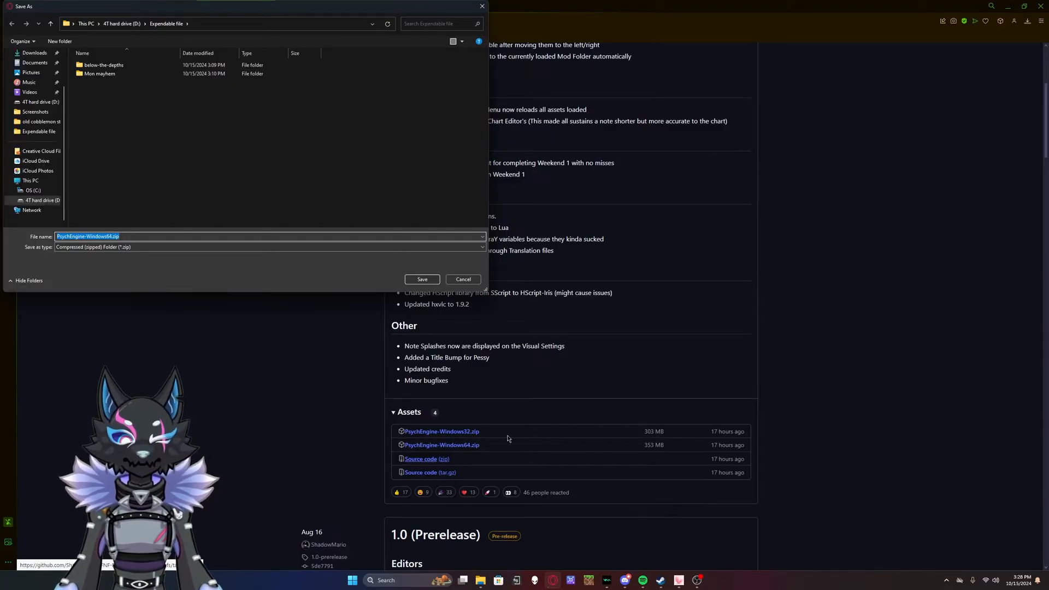
mouse_move(159, 250)
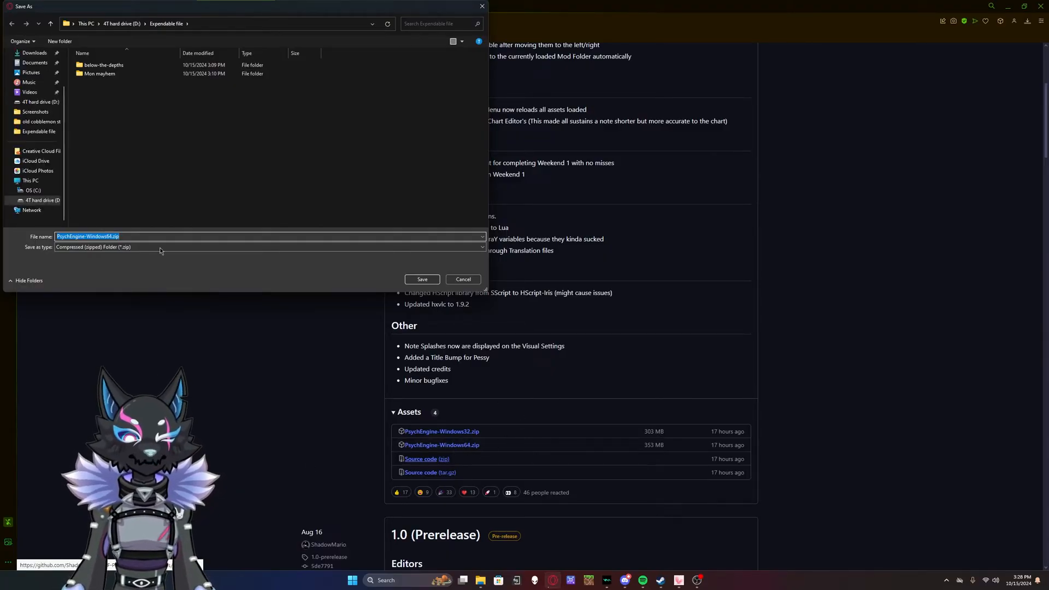
left_click(421, 279)
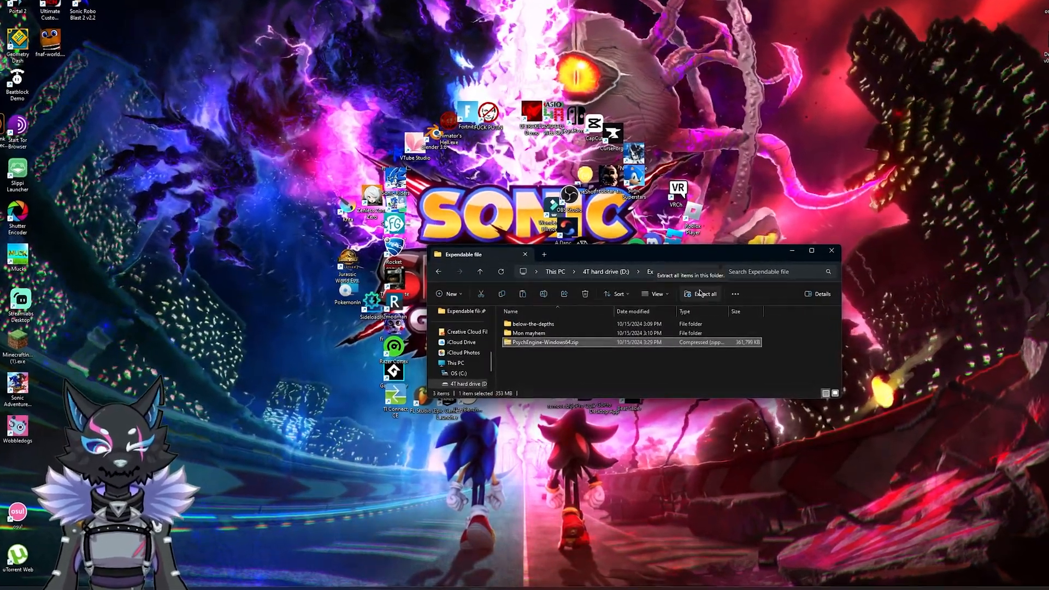
Extract PsychEngine-Windows64.zip into the default PsychEngine-Windows64 folder
left_click(703, 294)
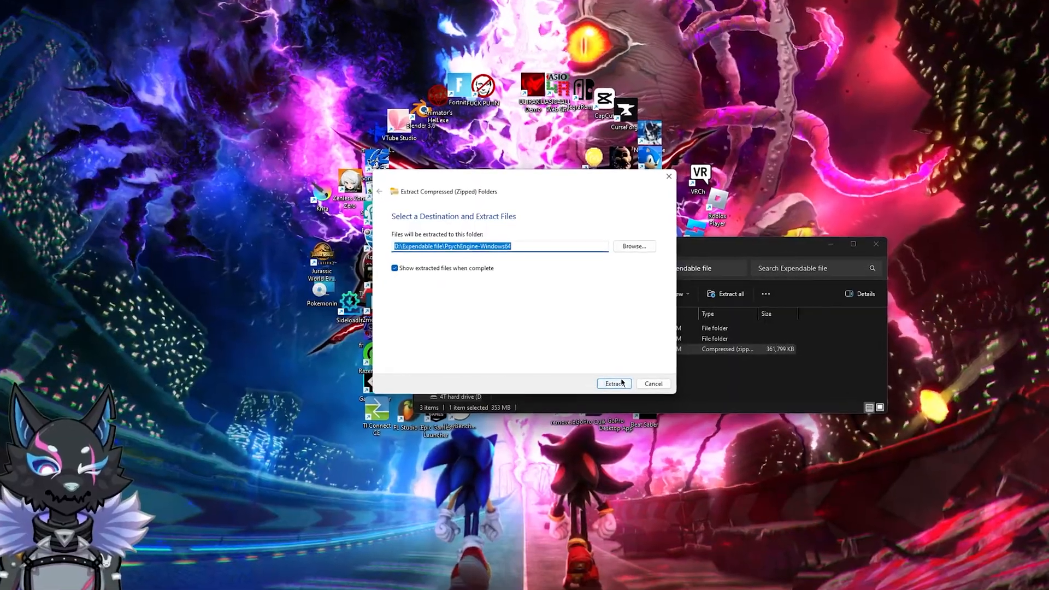
left_click(613, 383)
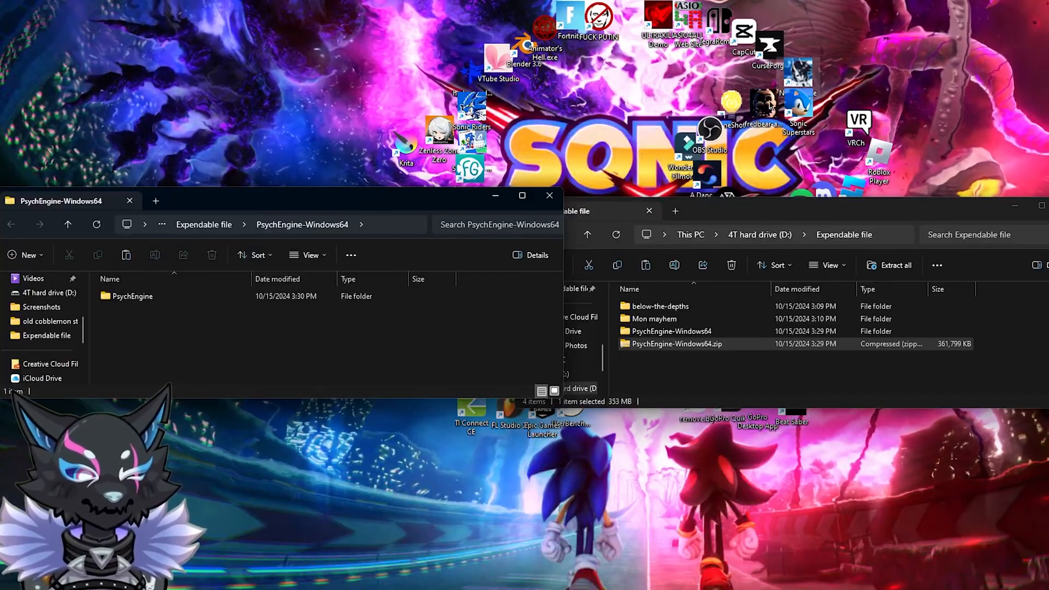
Navigate into PsychEngine\mods, which holds modTemplate.zip and readme.txt
left_click(131, 296)
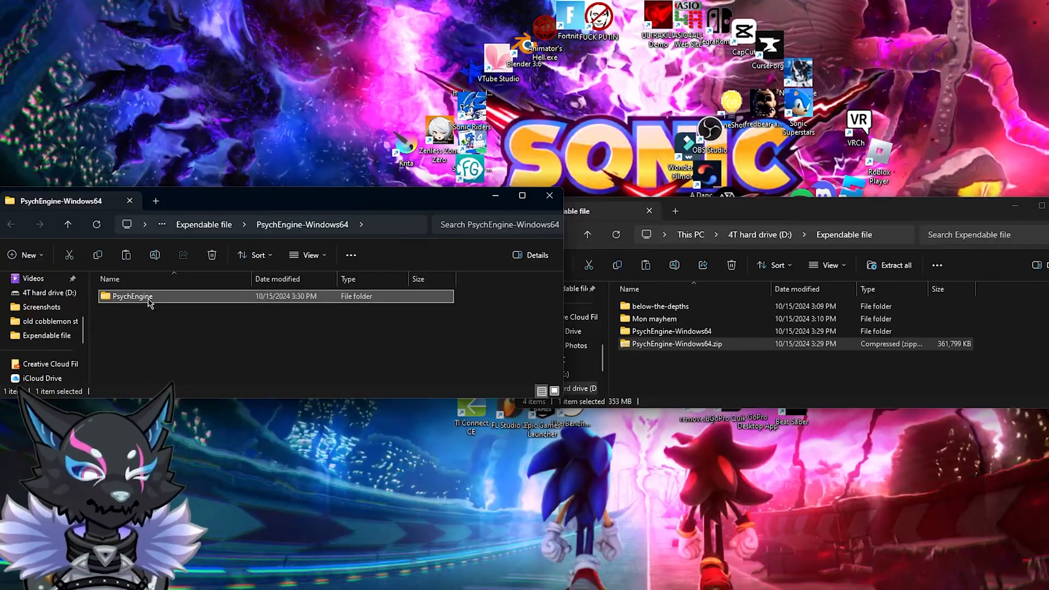
double_click(132, 296)
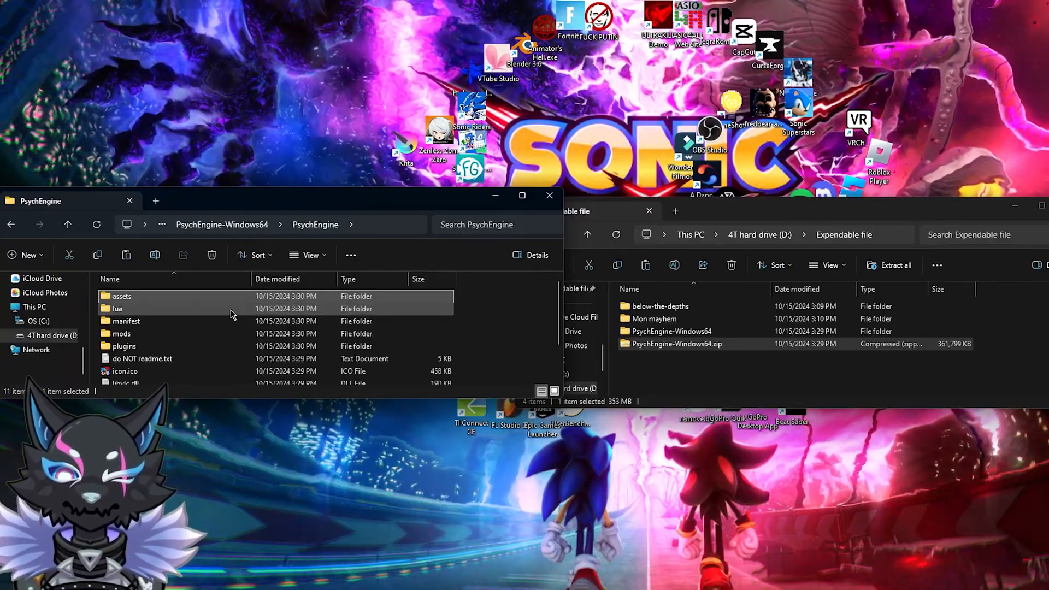
double_click(122, 333)
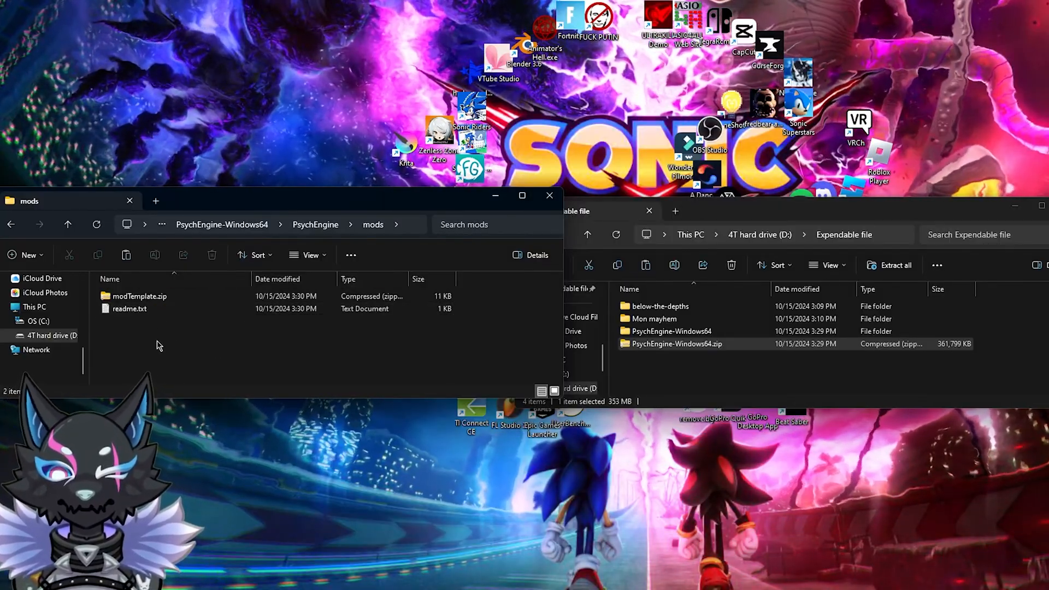
mouse_move(17, 241)
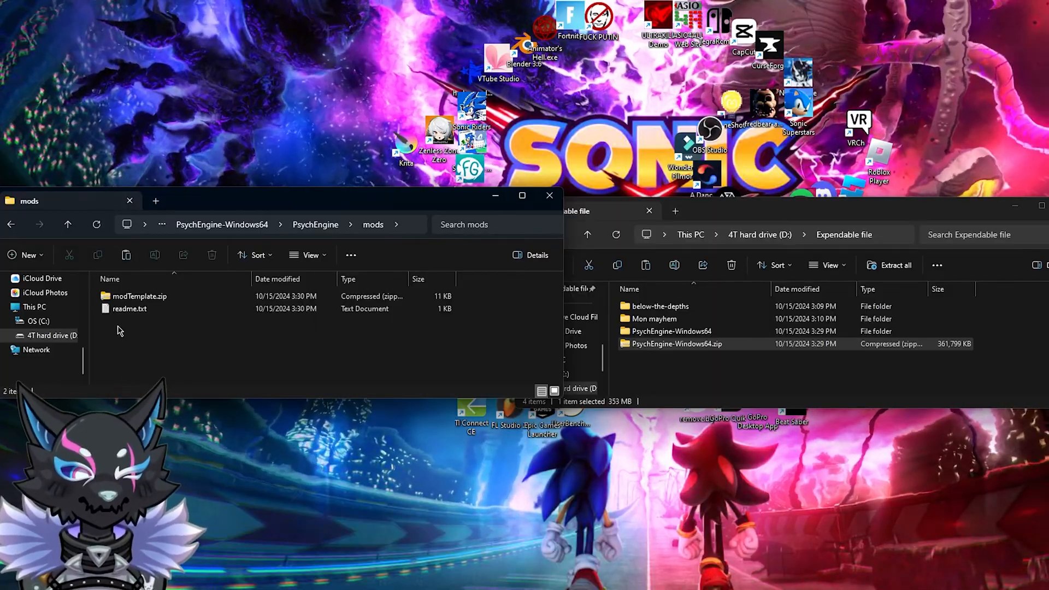
left_click(129, 308)
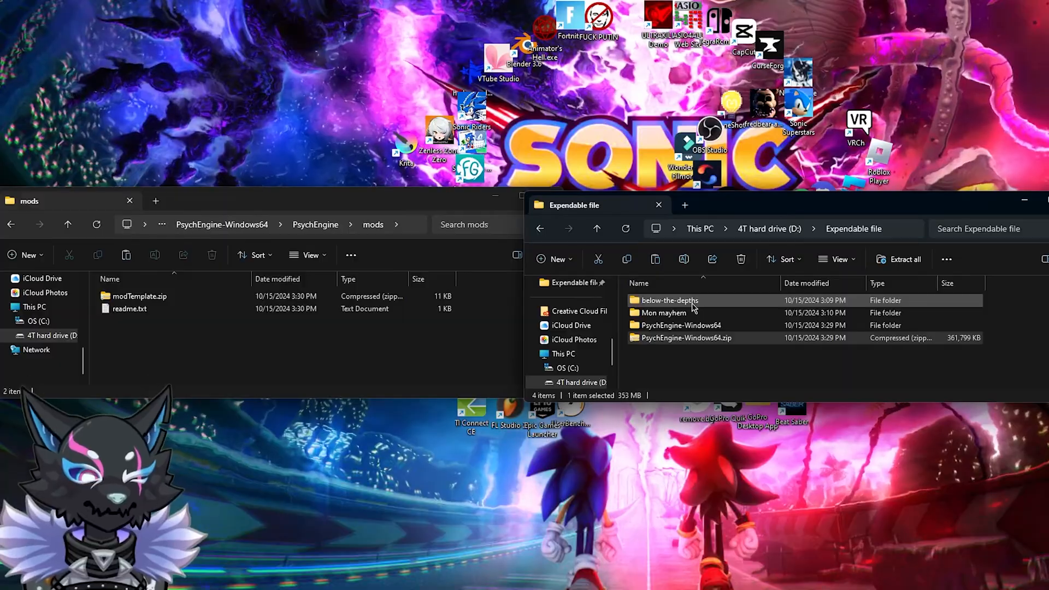
mouse_move(667, 300)
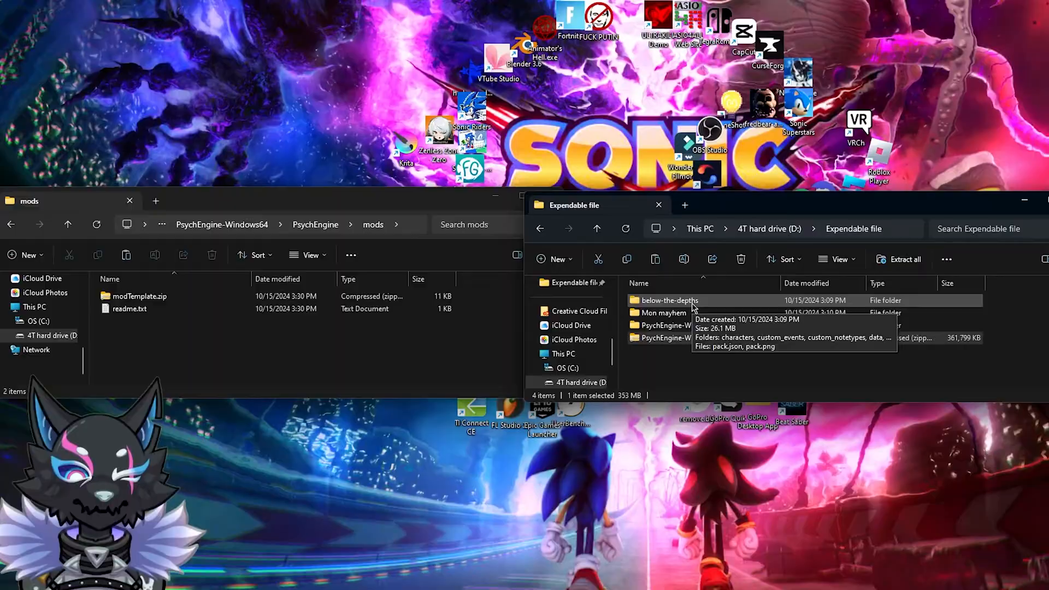
Inspect the below-the-depths folder's contents and move it into PsychEngine's mods folder
double_click(668, 299)
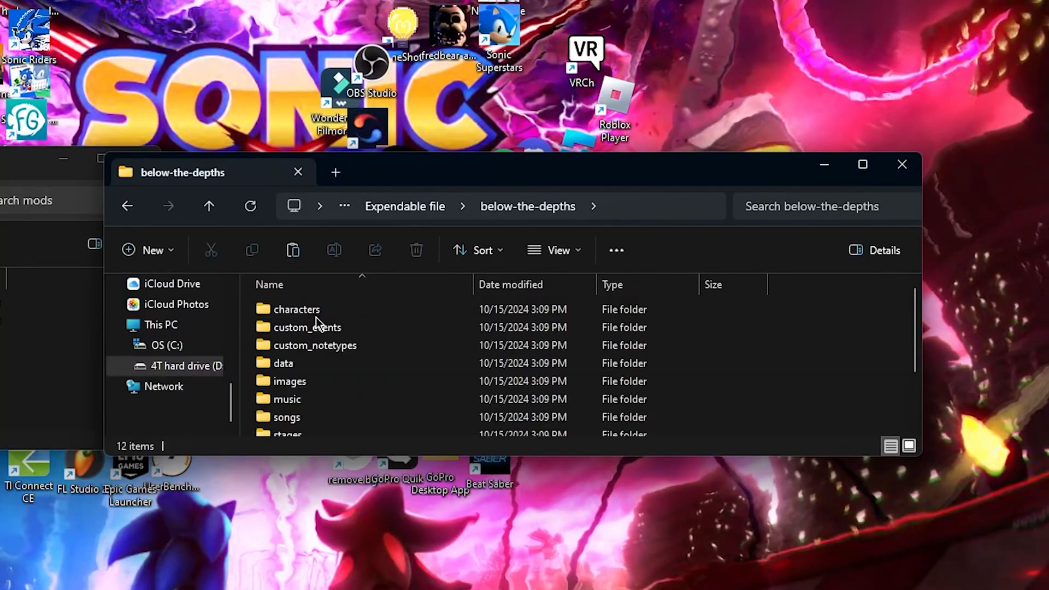
scroll("down", 3)
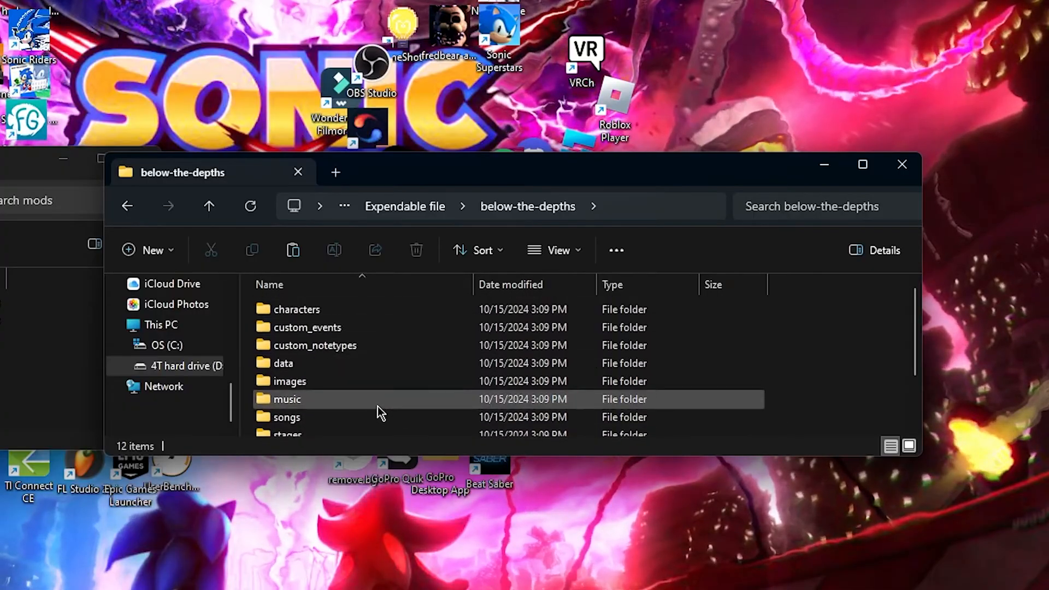
scroll("down", 3)
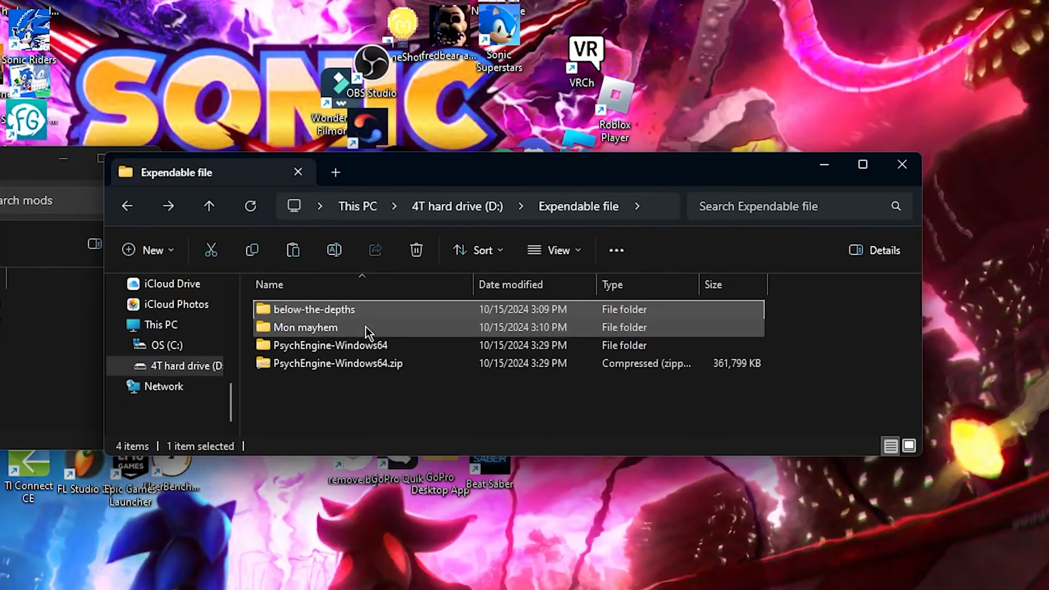
double_click(305, 328)
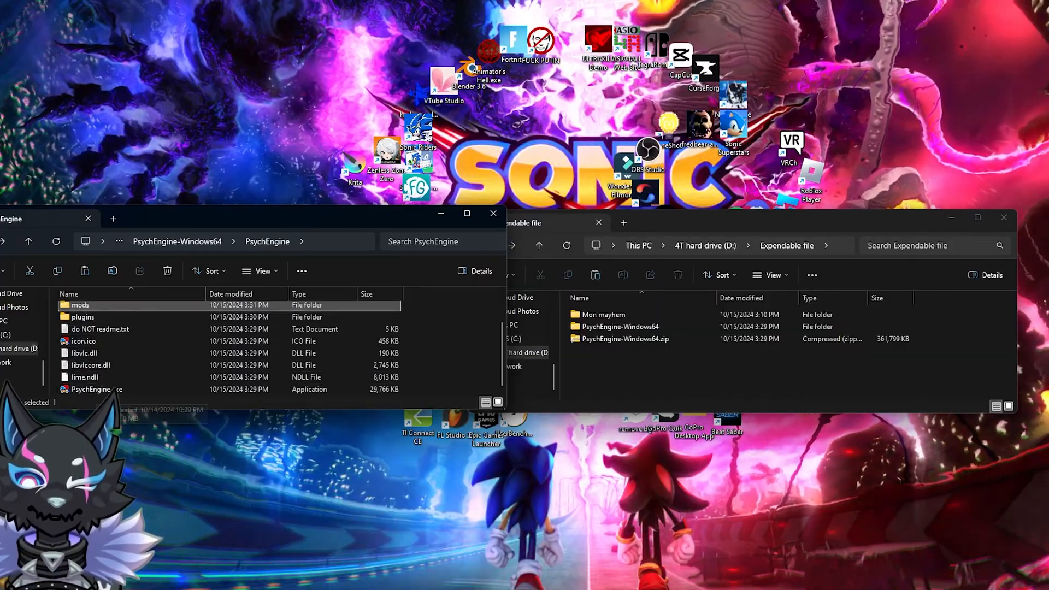
Run PsychEngine.exe to reach the Friday Night Funkin' title screen
left_click(90, 388)
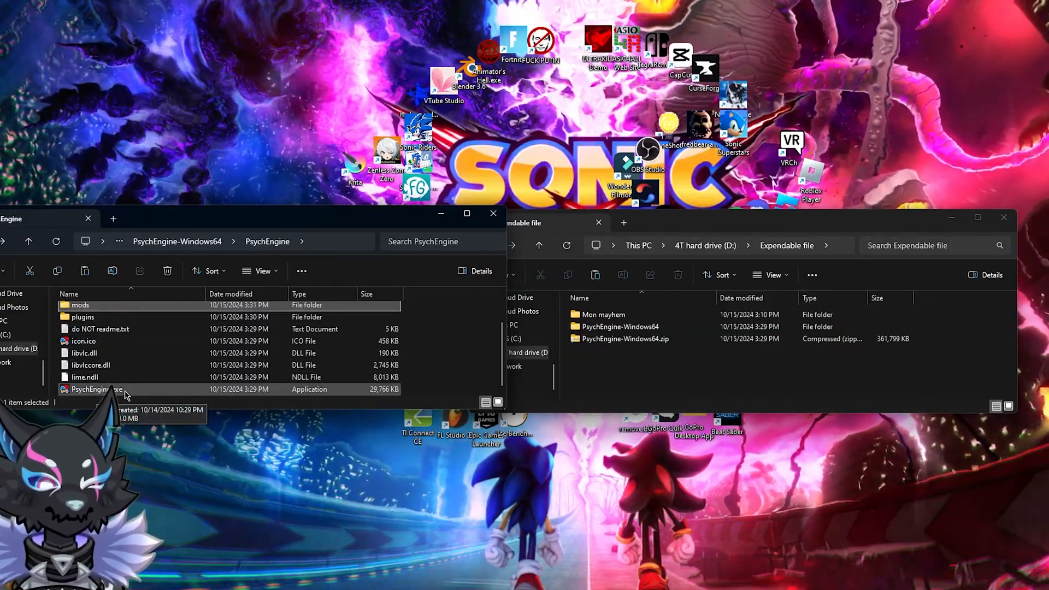
double_click(93, 390)
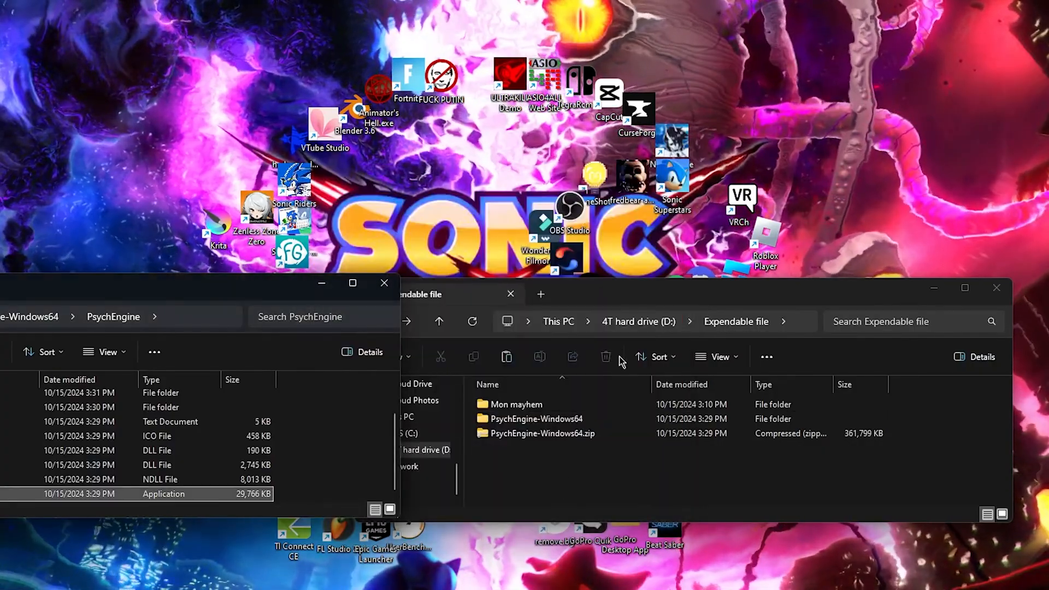
double_click(163, 493)
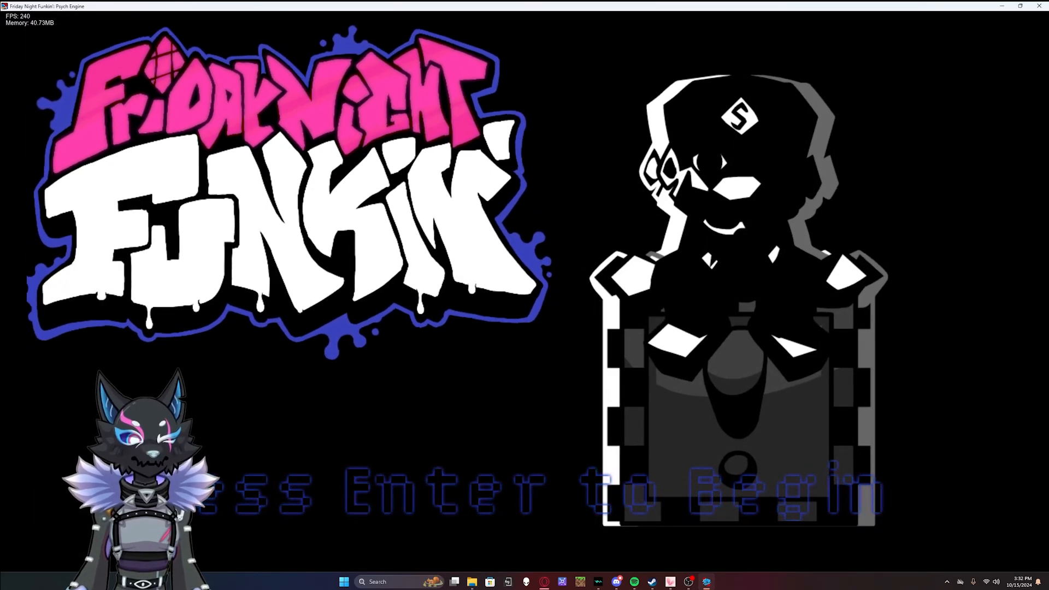
Advance past the title screen so the mods menu lists FNF / Below The Depths
key("enter")
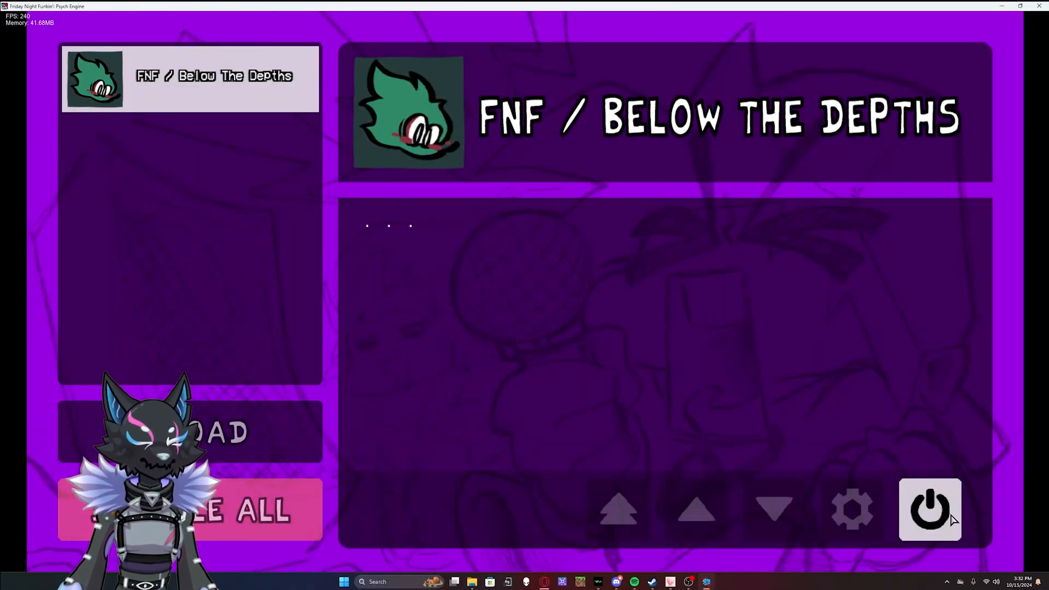
mouse_move(929, 509)
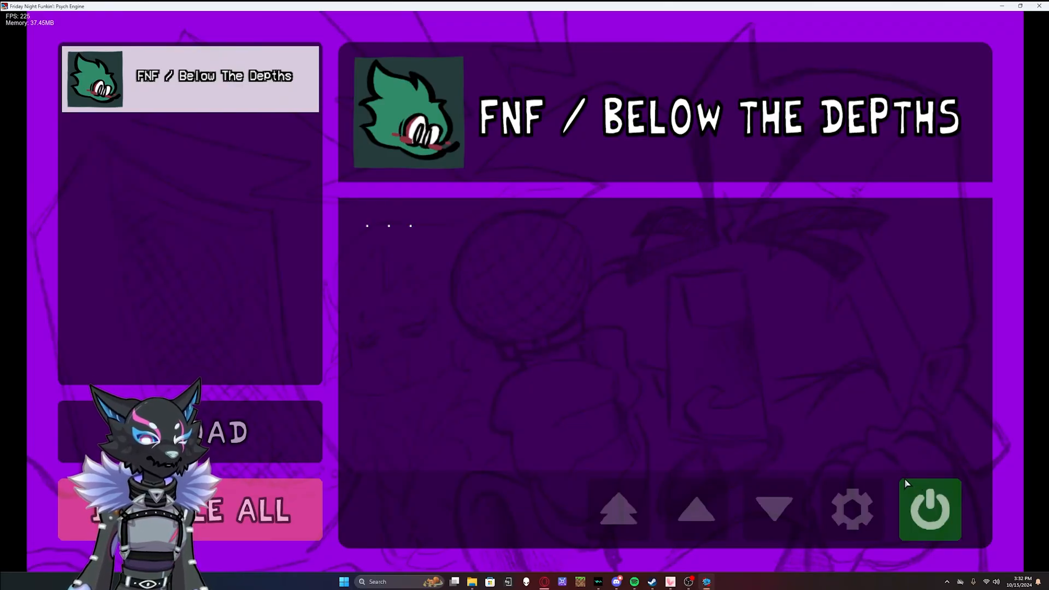